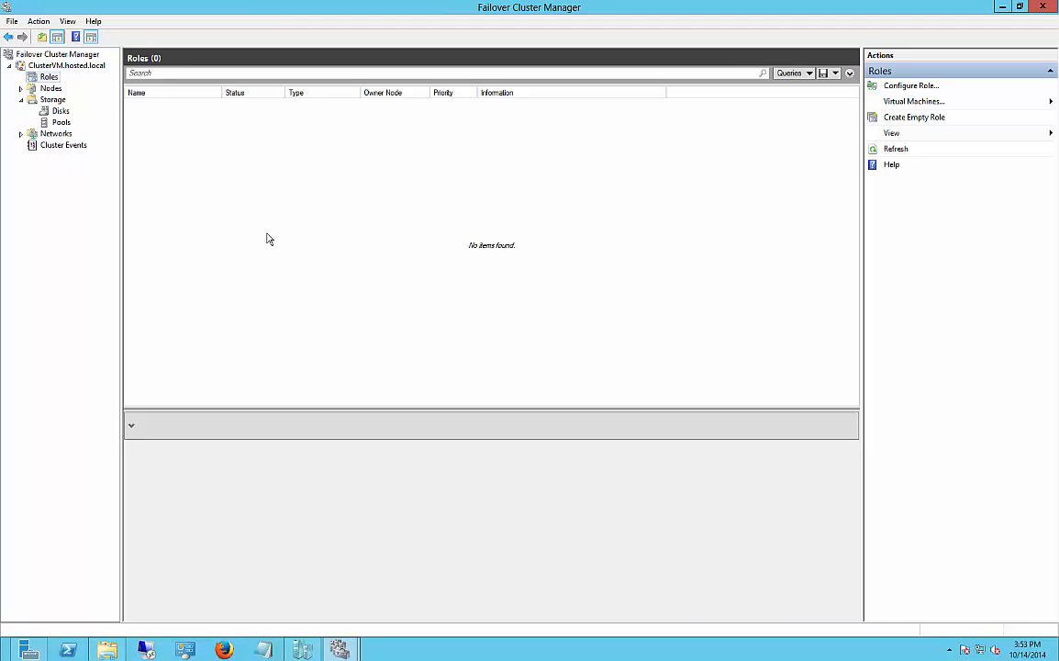
pyautogui.moveTo(402, 60)
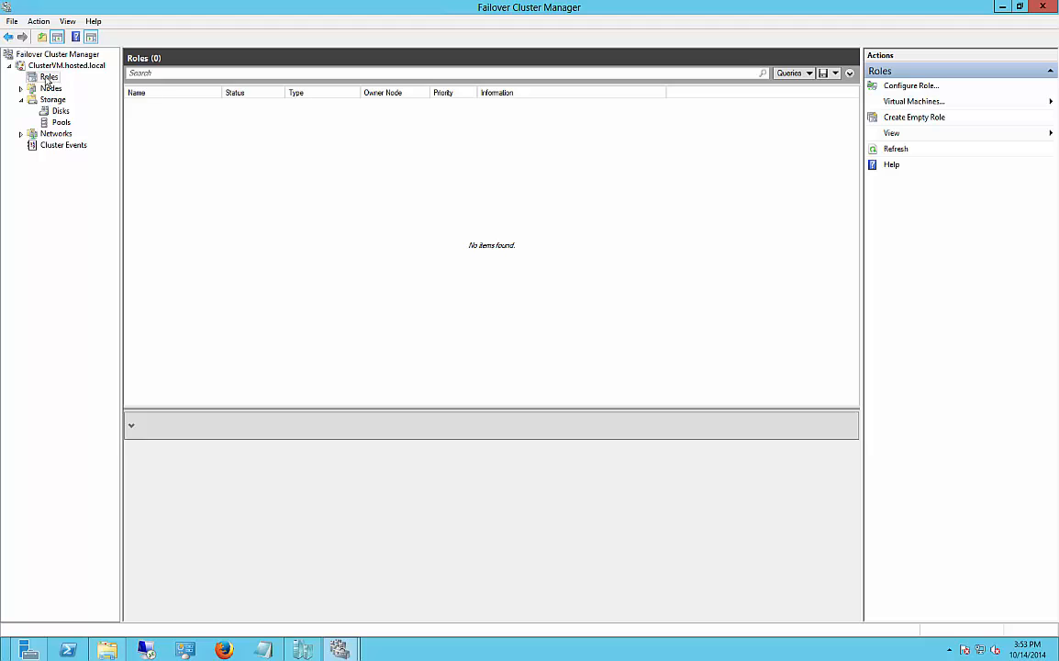
# Launch the High Availability Wizard from Roles and choose the Hyper-V Replica Broker role.
pyautogui.rightClick(49, 77)
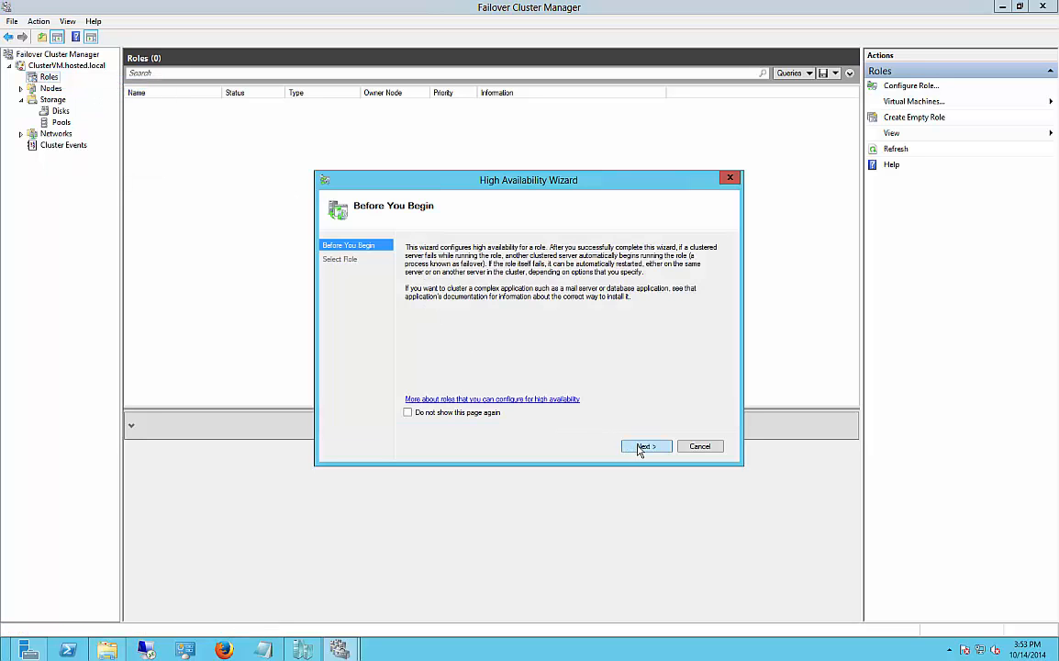
pyautogui.click(646, 446)
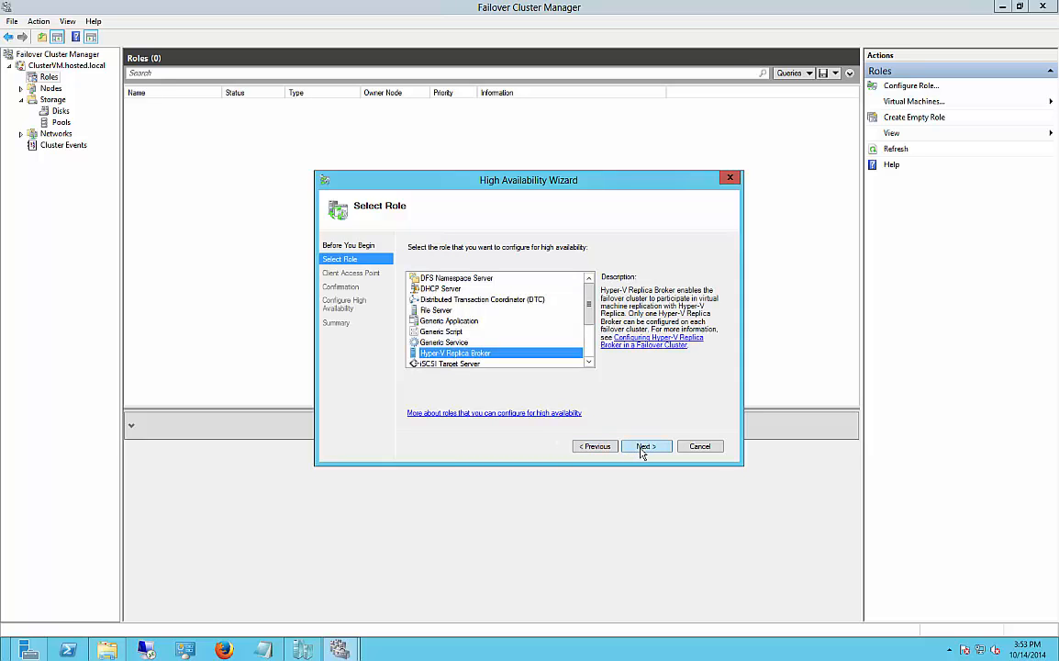
pyautogui.click(645, 446)
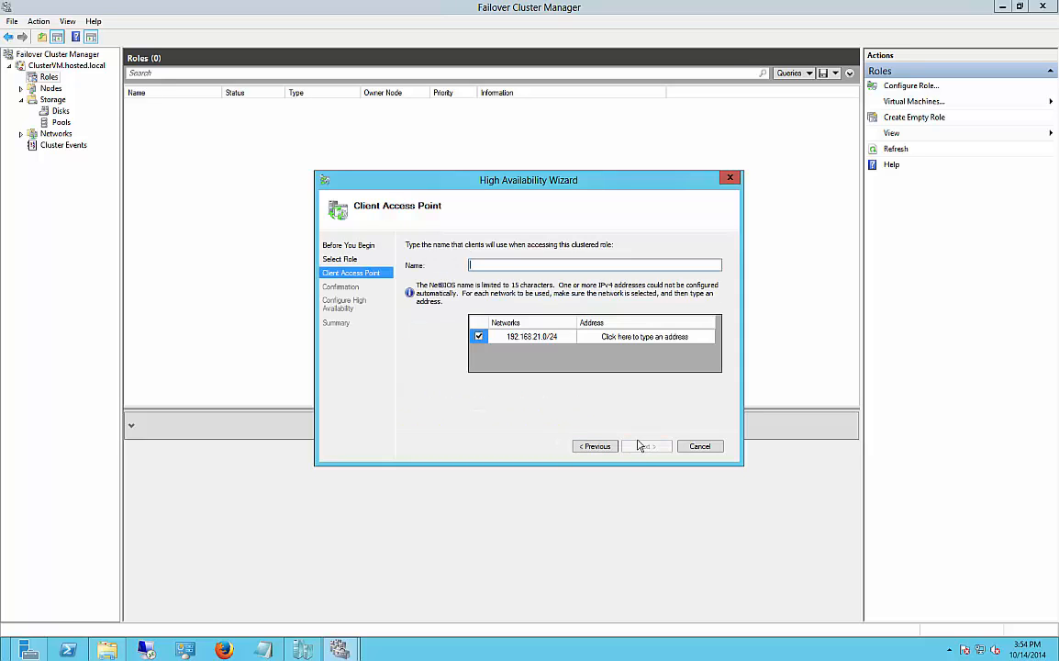
# Enter client access name VMBroker with address 192.168.21.17 and pass validation.
pyautogui.click(642, 336)
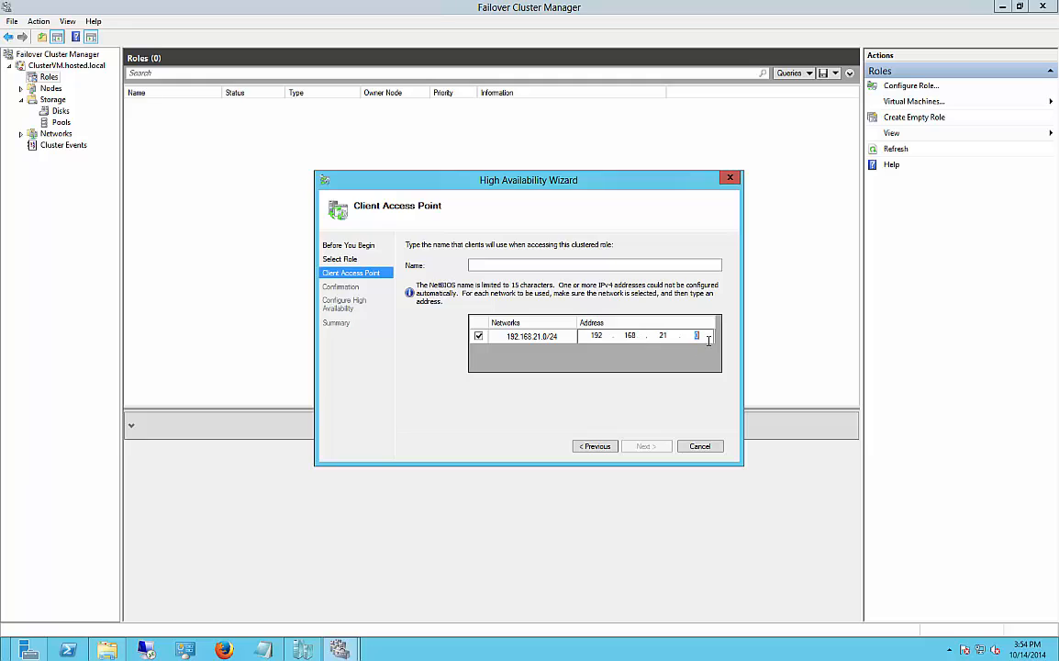
pyautogui.write('17')
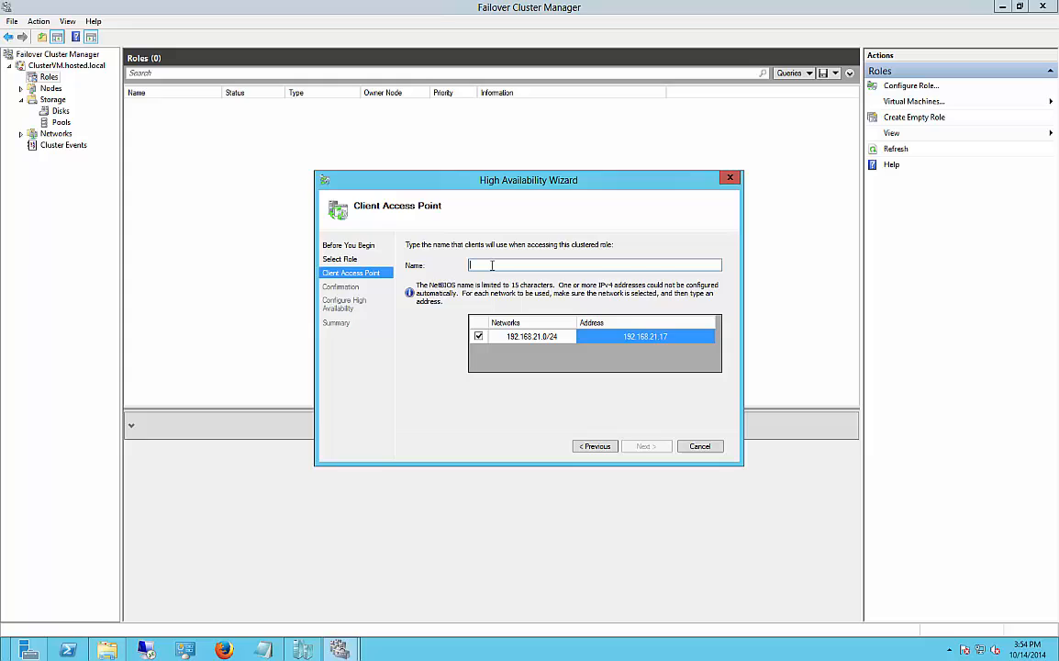
pyautogui.write('VMBroker')
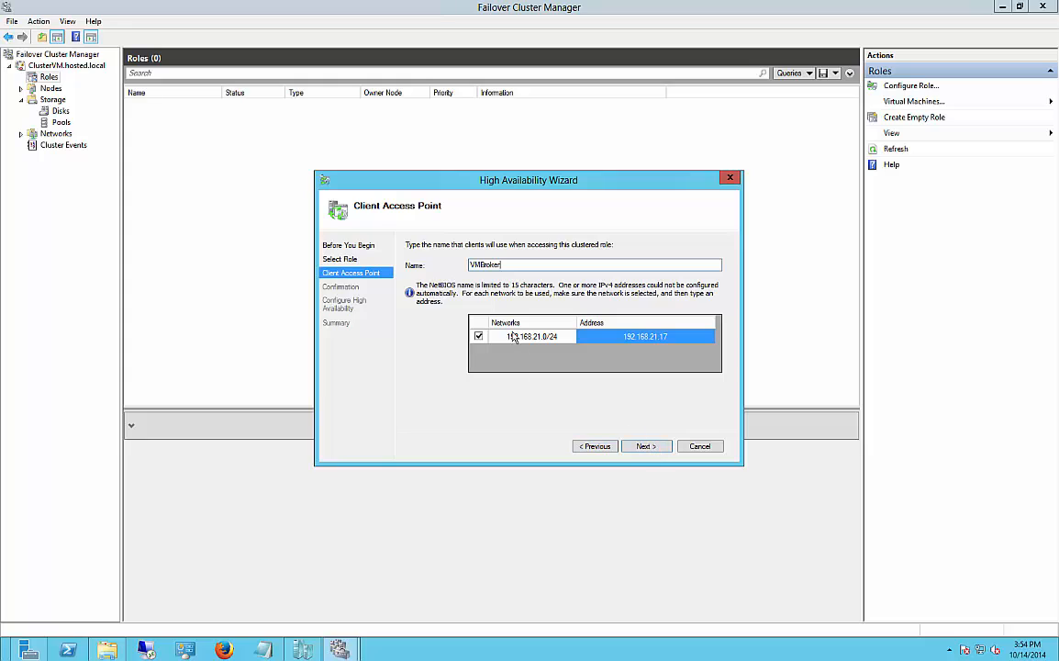
pyautogui.click(645, 446)
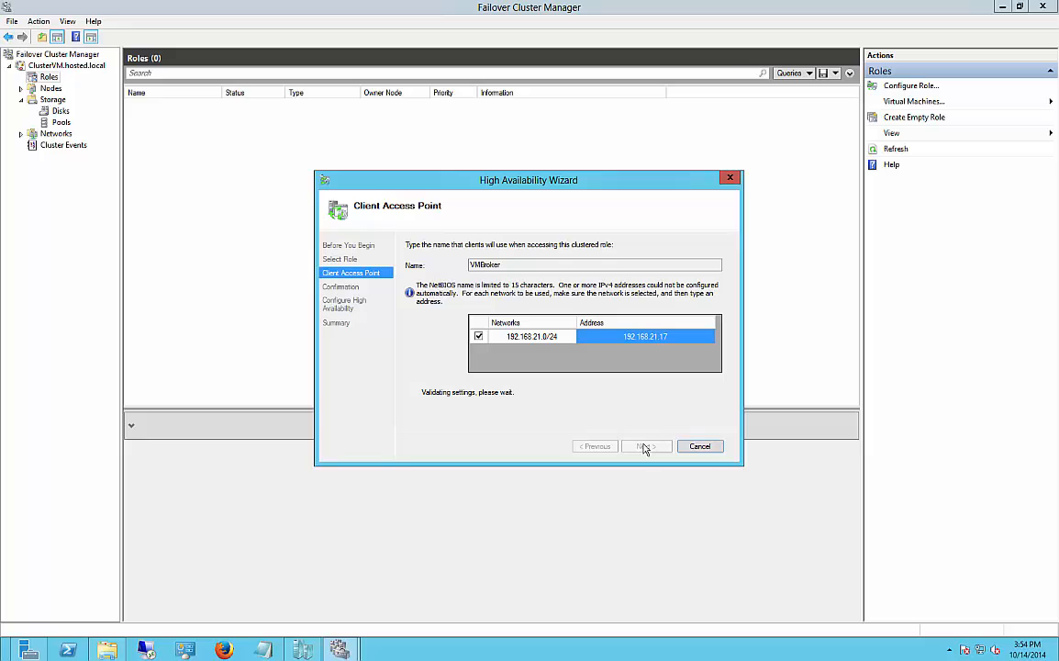
pyautogui.click(646, 445)
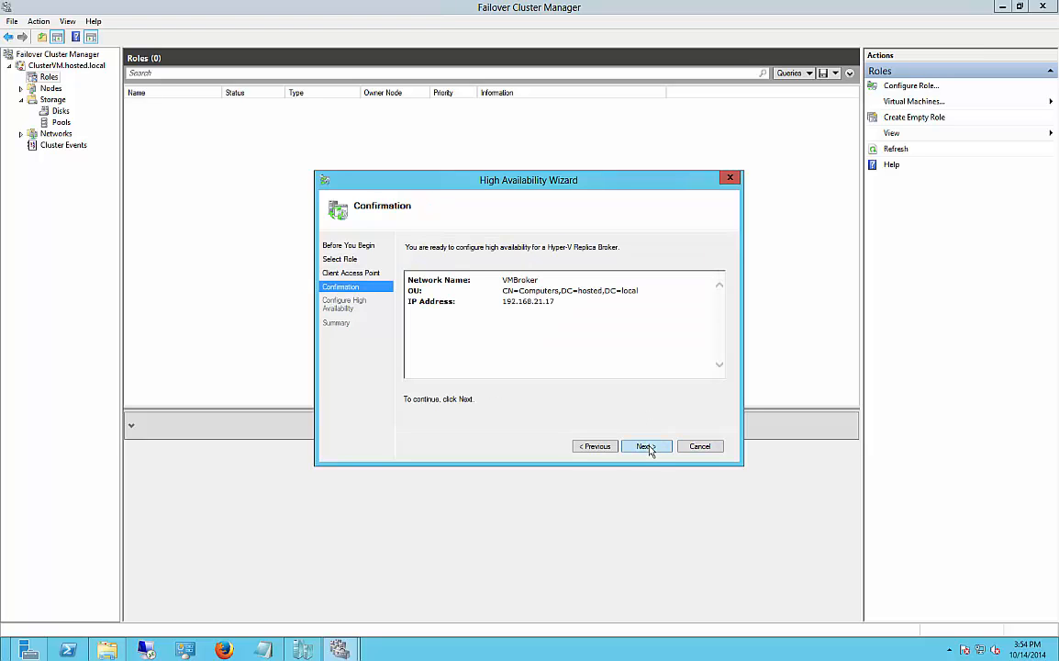
# Confirm creating the VMBroker broker role, scroll to the summary warnings, and finish the wizard.
pyautogui.click(645, 446)
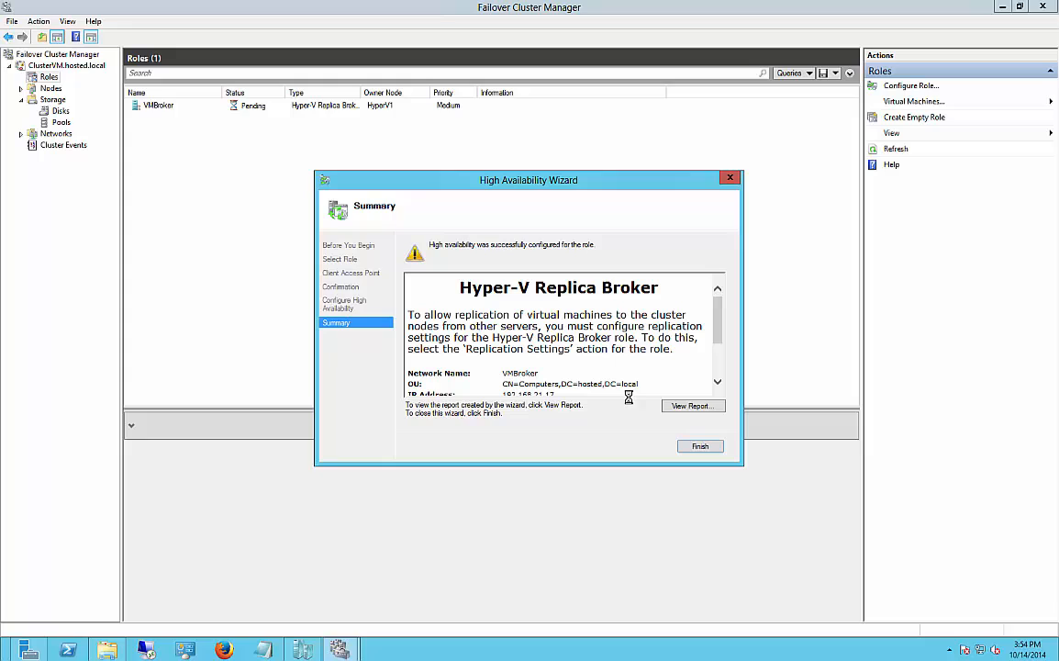
pyautogui.moveTo(459, 301)
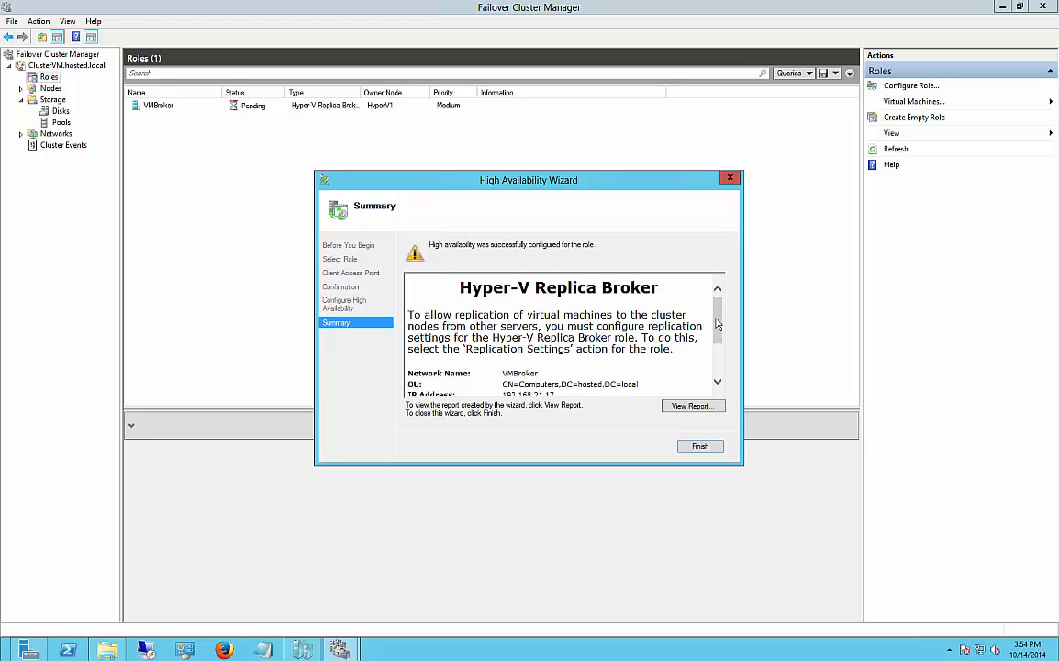
pyautogui.scroll(-3)
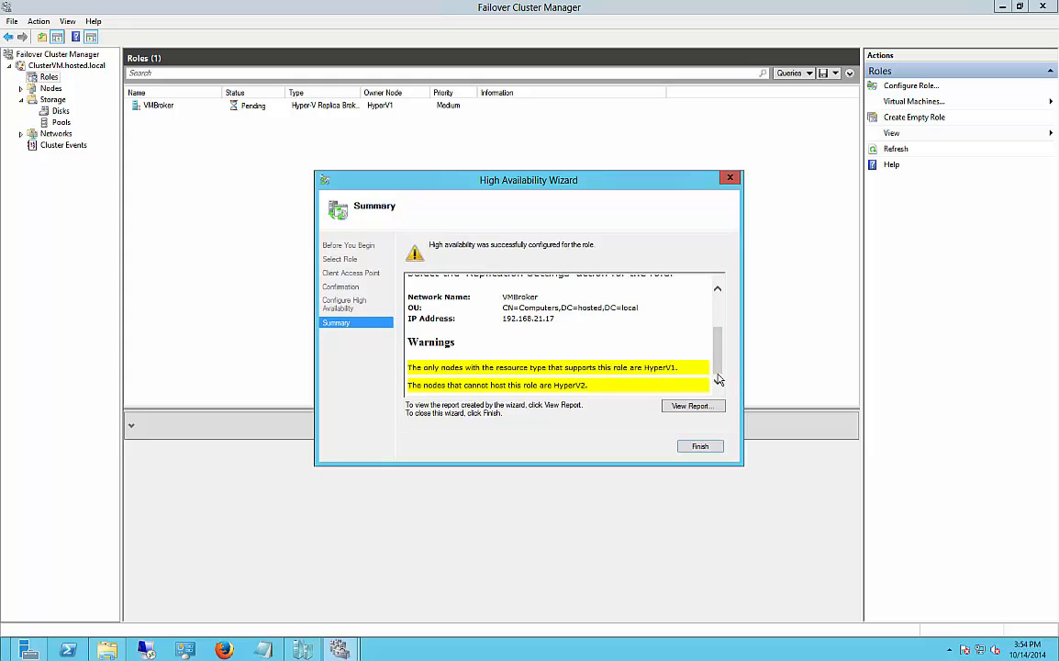
pyautogui.moveTo(652, 392)
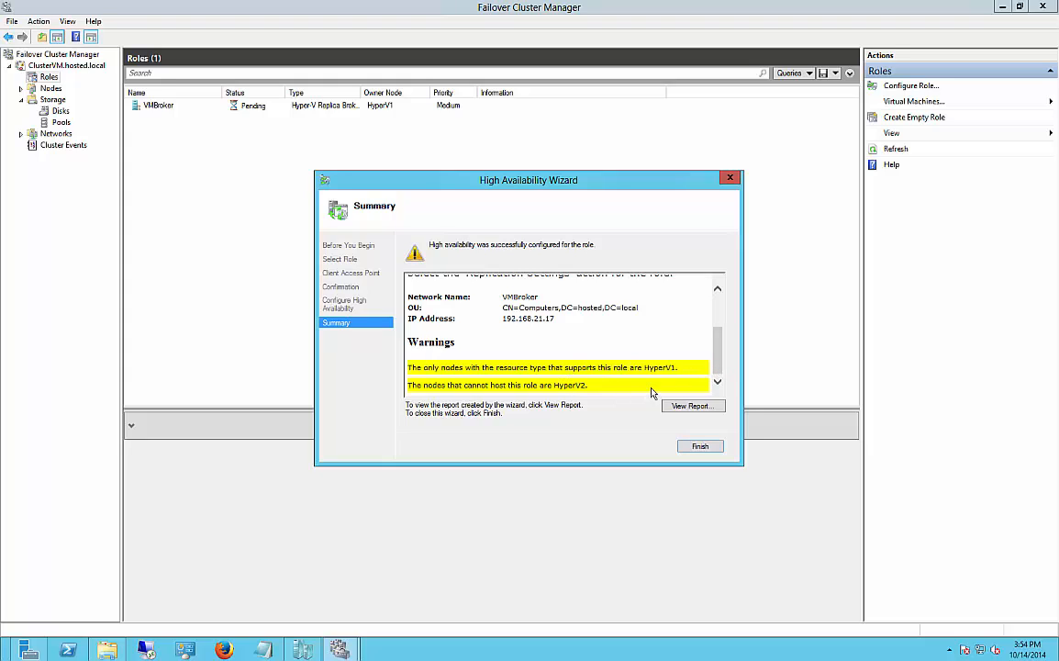
pyautogui.moveTo(553, 402)
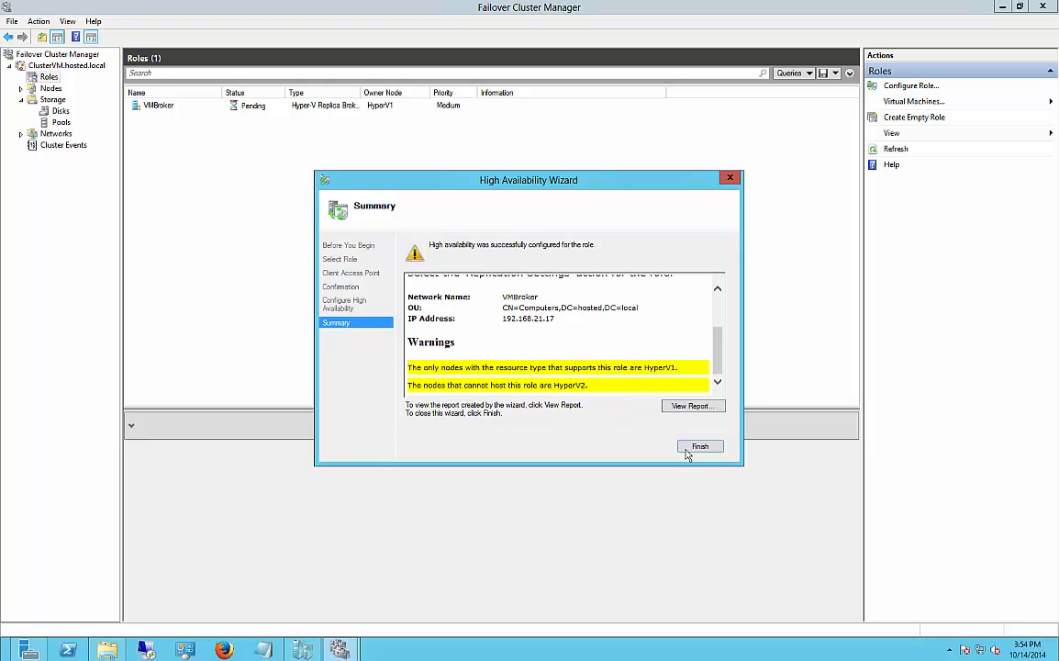
pyautogui.click(699, 446)
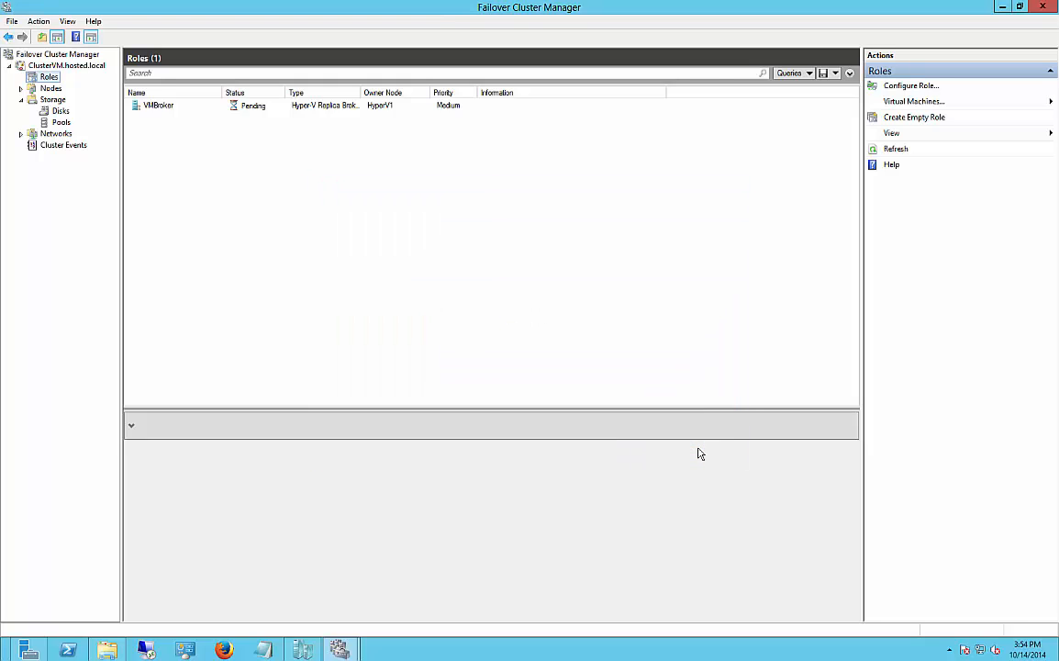
pyautogui.click(158, 105)
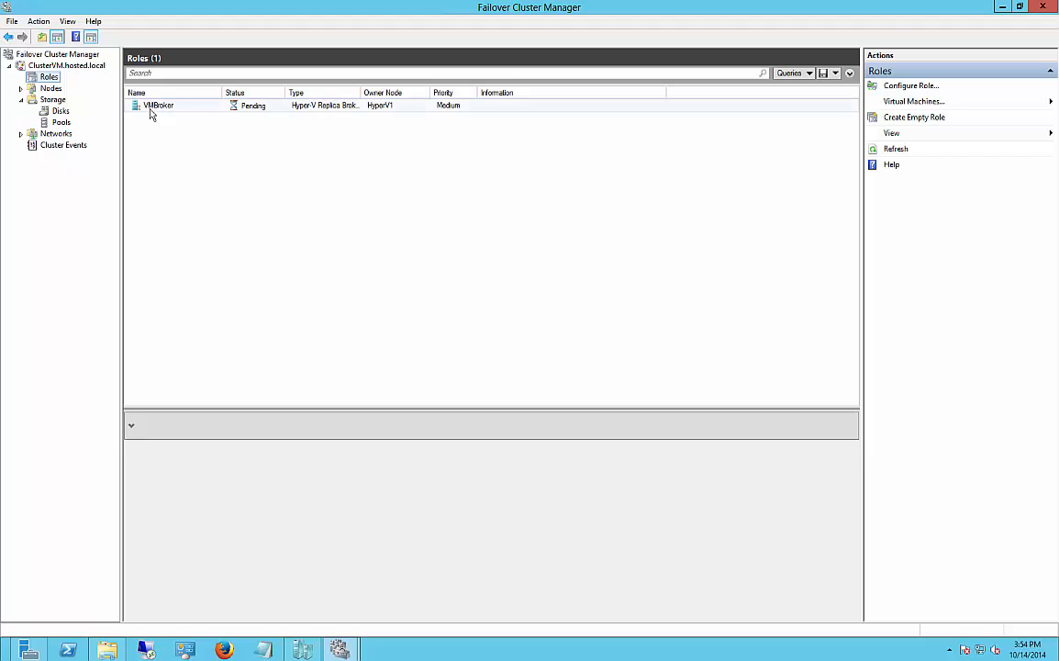
pyautogui.moveTo(316, 114)
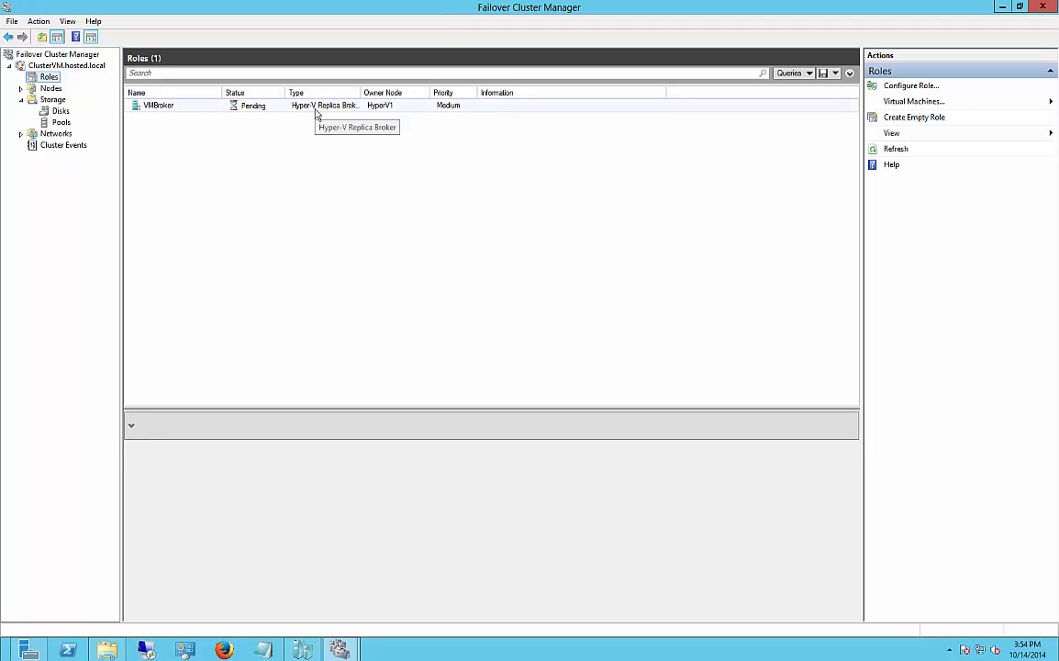
pyautogui.moveTo(298, 138)
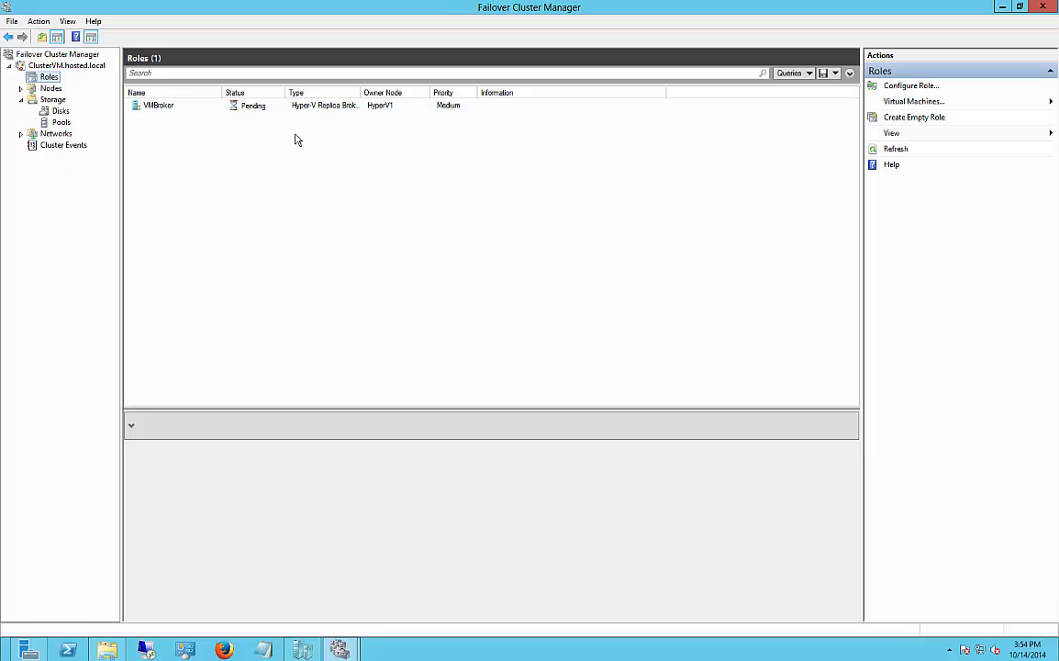